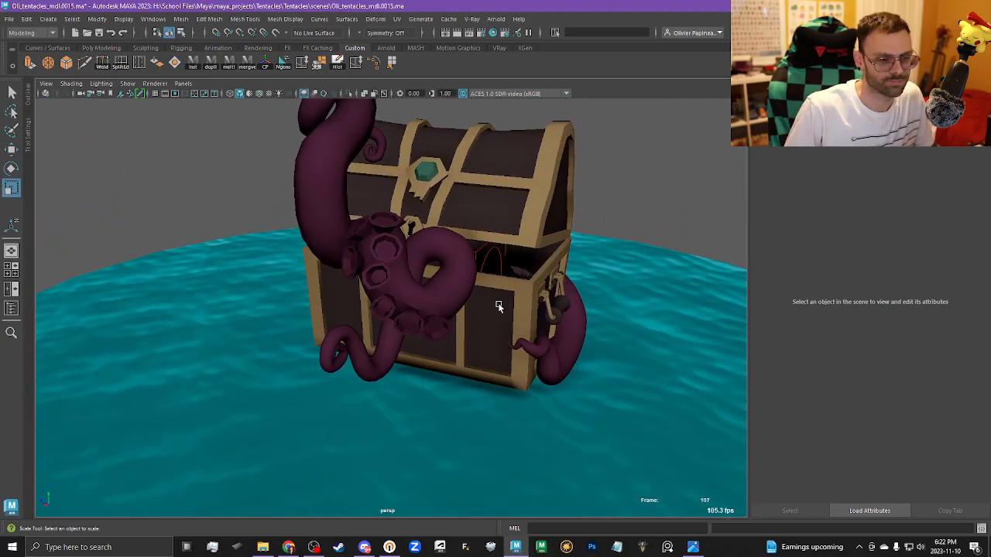
mouse_move(486, 344)
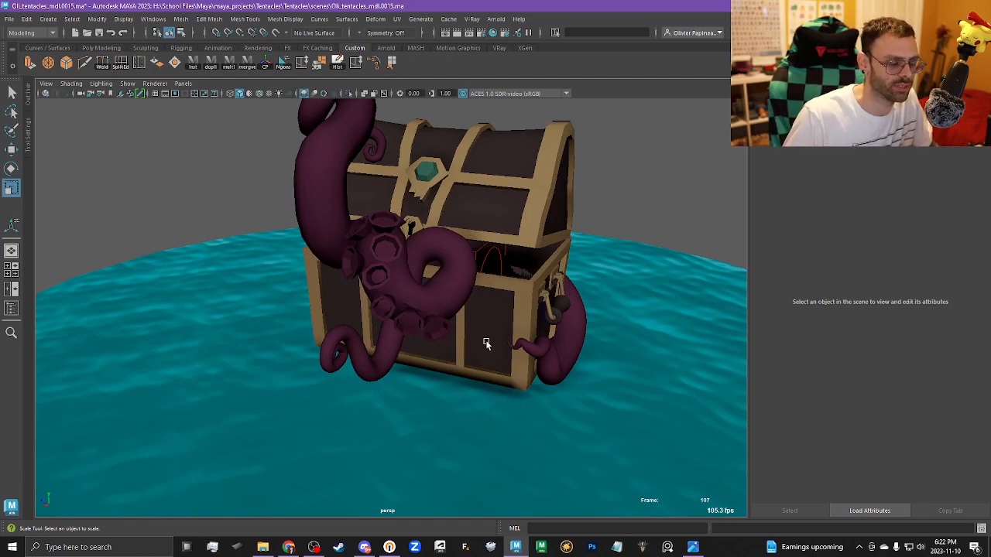
mouse_move(411, 332)
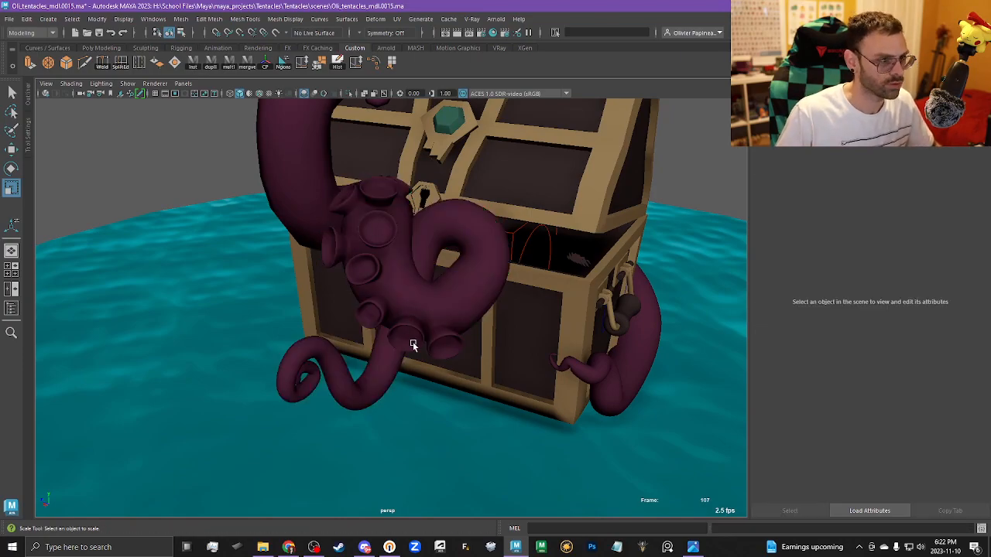
- Zoom in on the front tentacle and select a patch of faces beside the existing suckers
drag(414, 344, 379, 302)
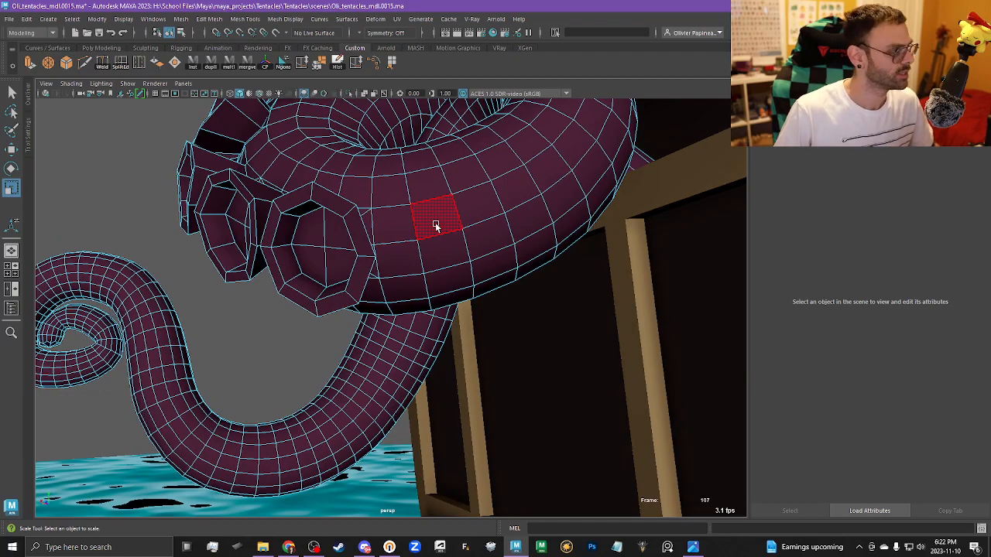
drag(437, 224, 403, 248)
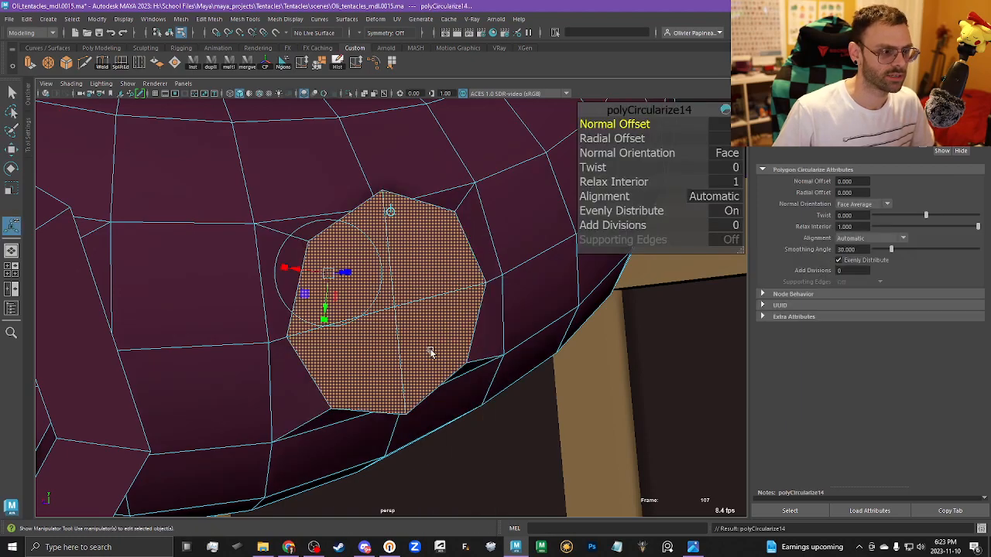
- Circularize the selected tentacle faces into a round outline
drag(429, 352, 449, 402)
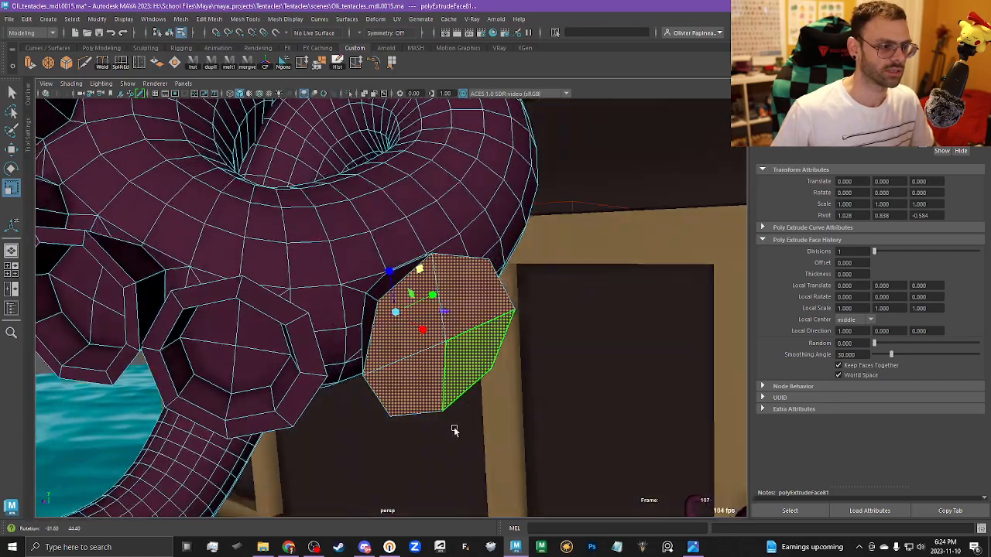
- Extrude the circular faces and pull them outward into a sucker stub
drag(455, 431, 333, 389)
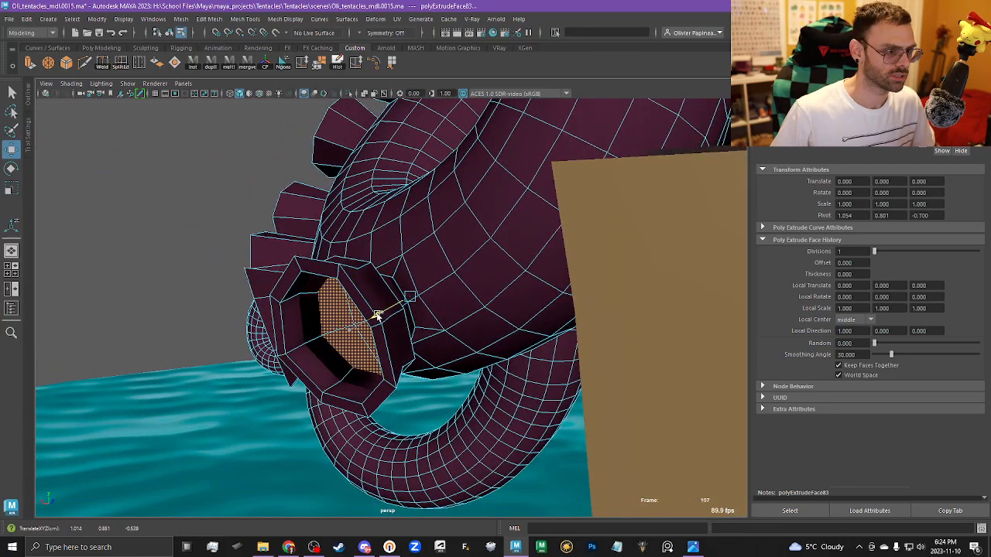
- Extrude and scale the stub's end face inward to hollow the sucker cup
click(11, 189)
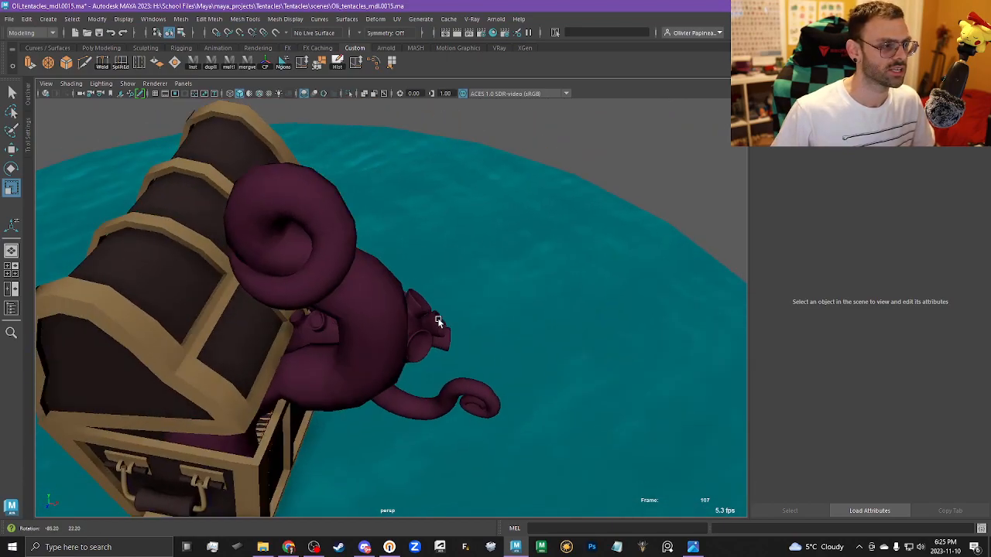
drag(438, 321, 238, 299)
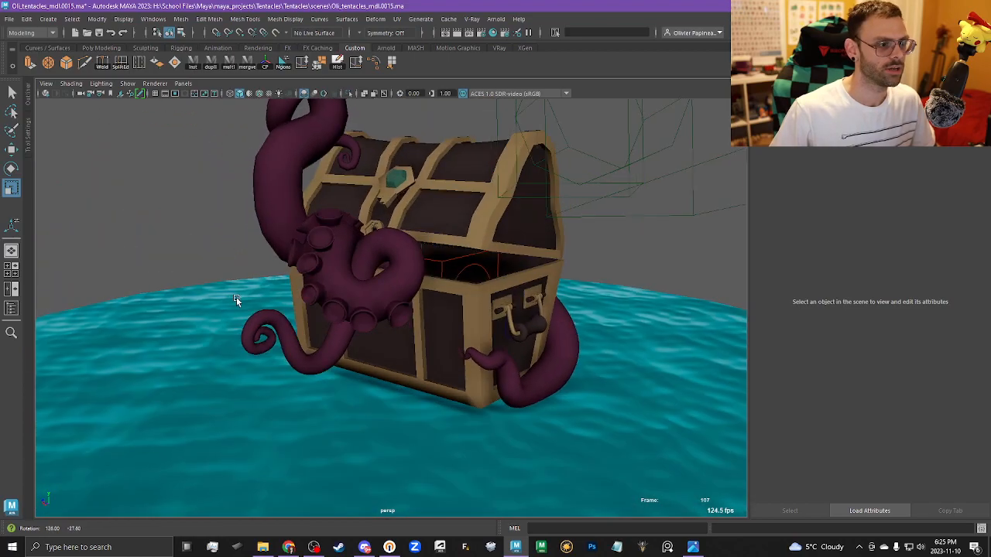